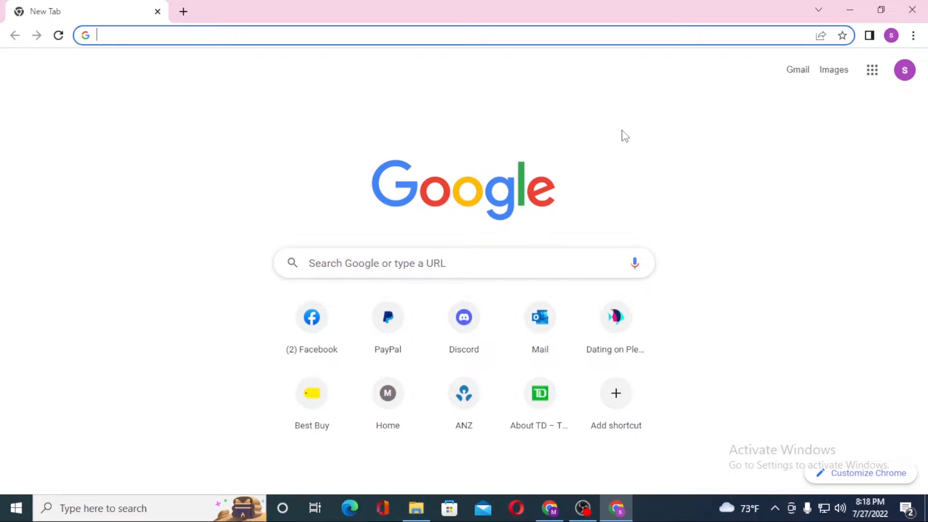
Step: Search Google for 'pinterest login' and open the Pinterest Login result from pinterest.com
{"action": "left_click", "coordinate": [414, 34]}
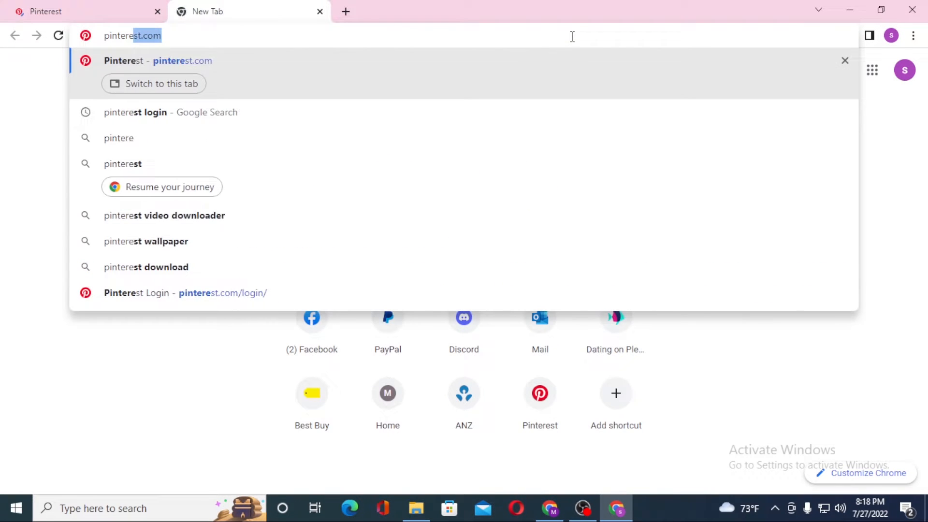
{"action": "type", "text": "pinterest login"}
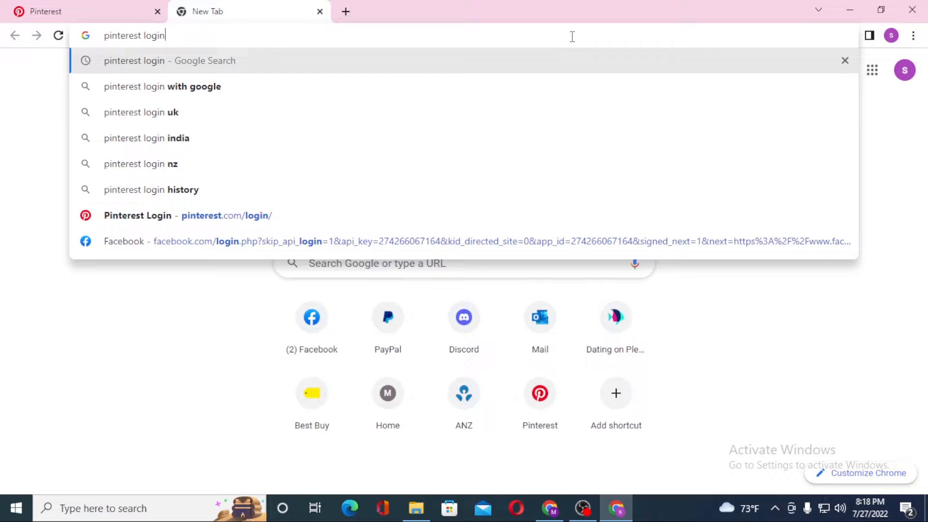
{"action": "left_click", "coordinate": [170, 60]}
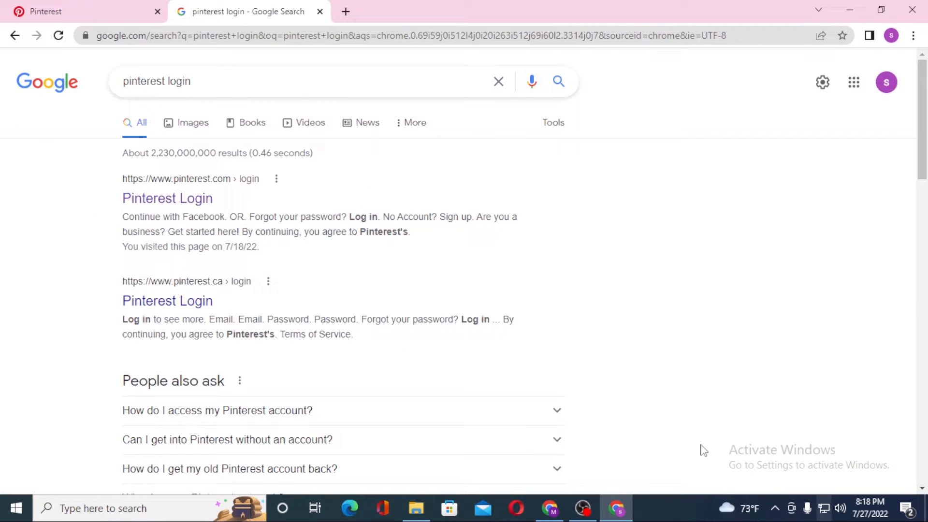
{"action": "mouse_move", "coordinate": [167, 198]}
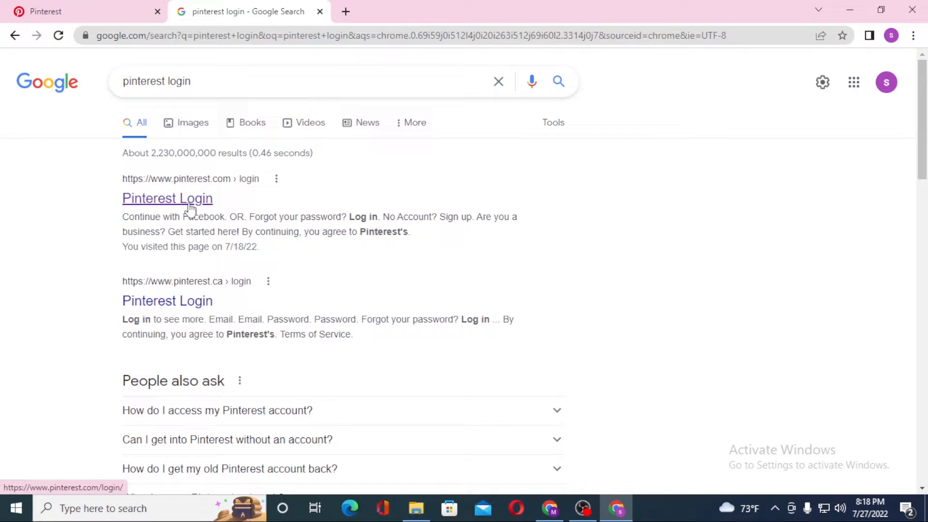
{"action": "left_click", "coordinate": [168, 198]}
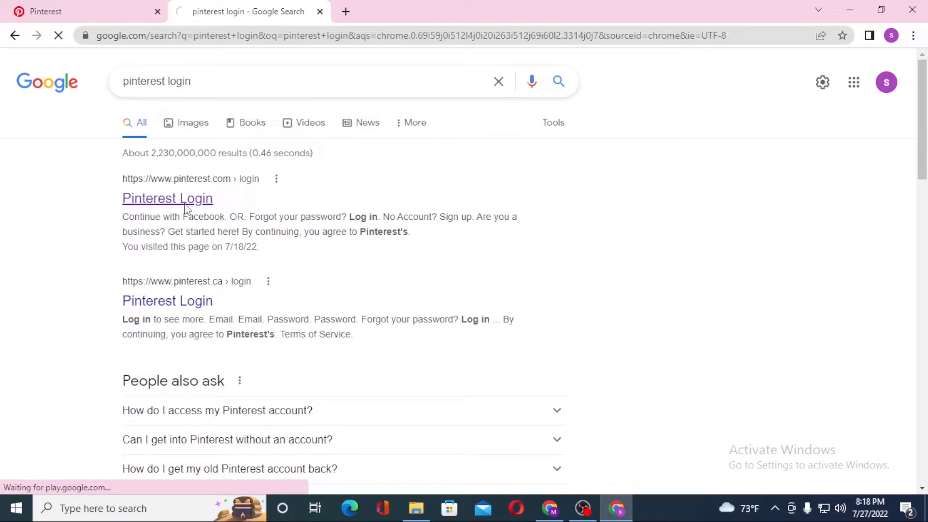
{"action": "left_click", "coordinate": [168, 199]}
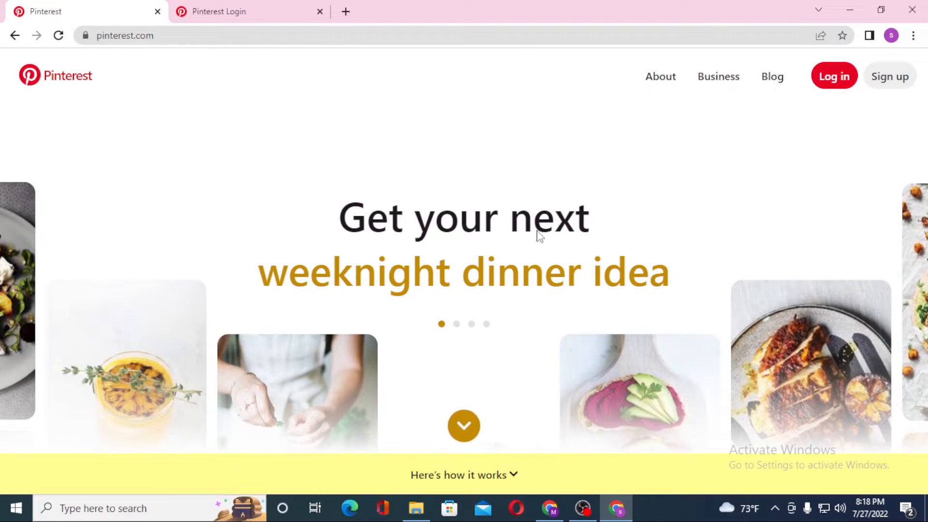
Step: Review the standalone Pinterest login tab, then start Log in on the pinterest.com home tab
{"action": "left_click", "coordinate": [219, 12]}
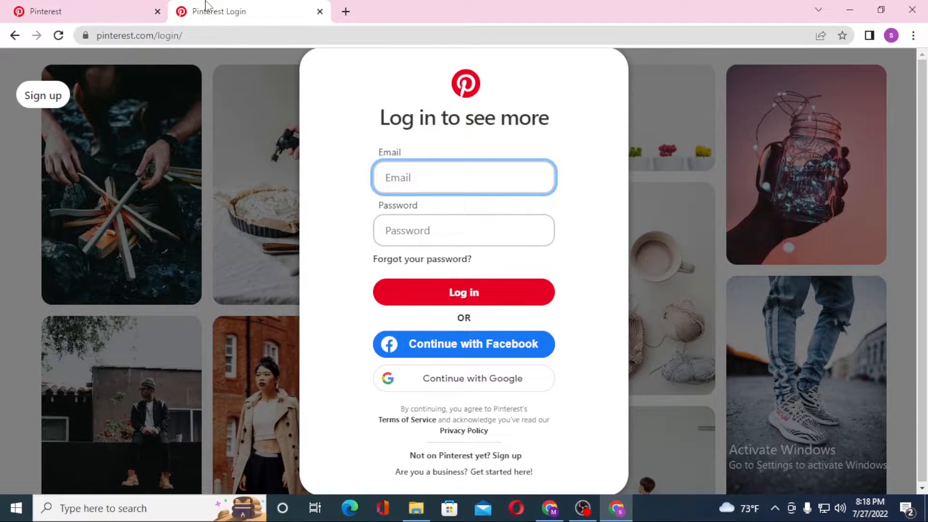
{"action": "mouse_move", "coordinate": [101, 143]}
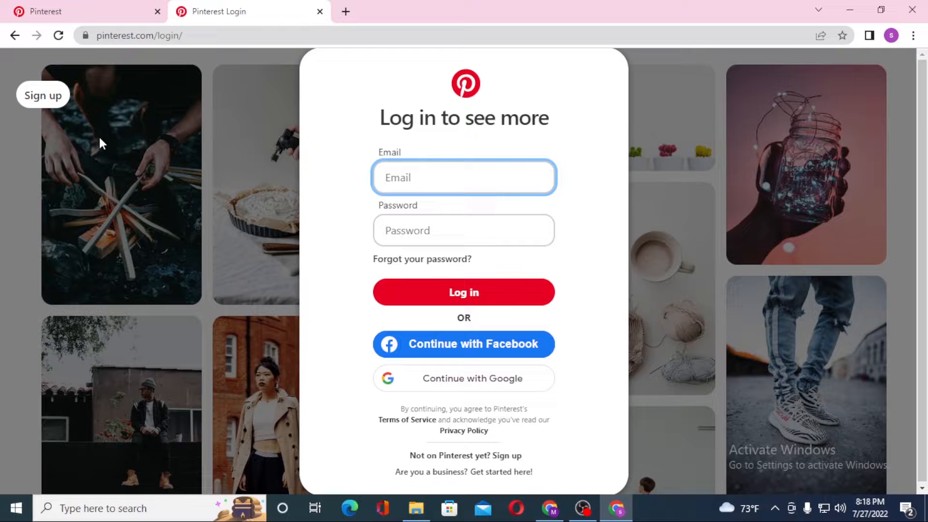
{"action": "mouse_move", "coordinate": [44, 11]}
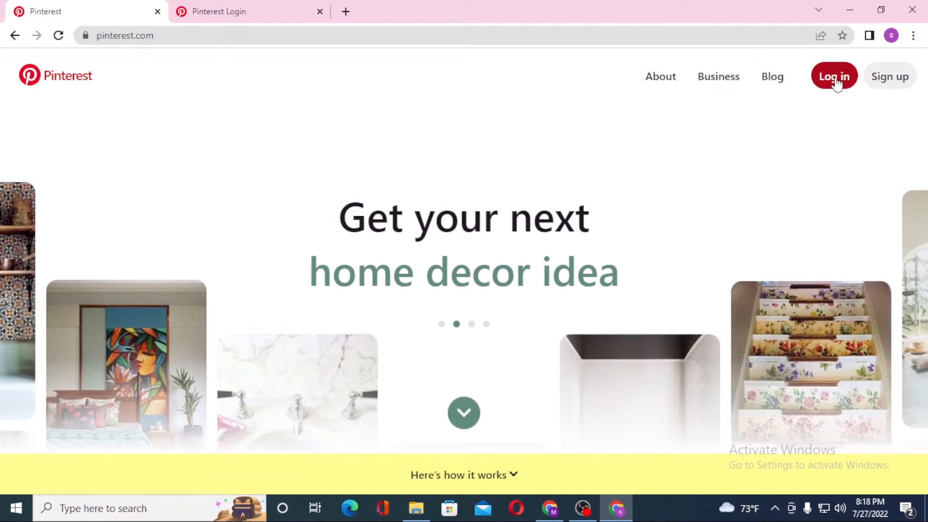
{"action": "left_click", "coordinate": [833, 75]}
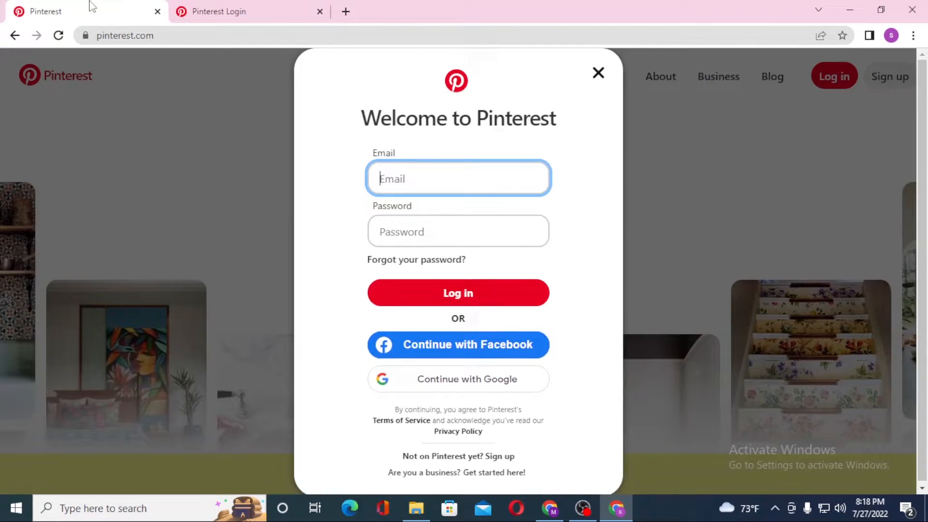
Step: Close the separate login tab and focus the sign-in dialog's password field
{"action": "left_click", "coordinate": [320, 12]}
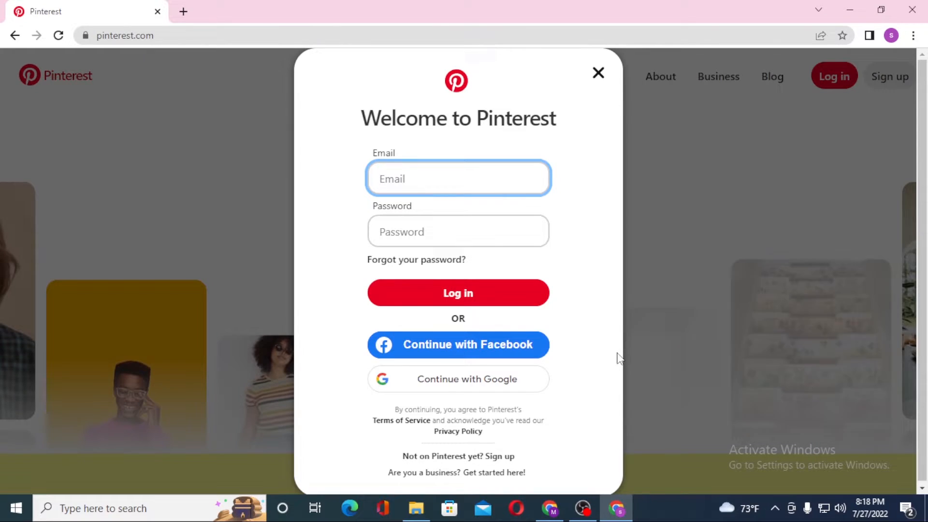
{"action": "mouse_move", "coordinate": [425, 187]}
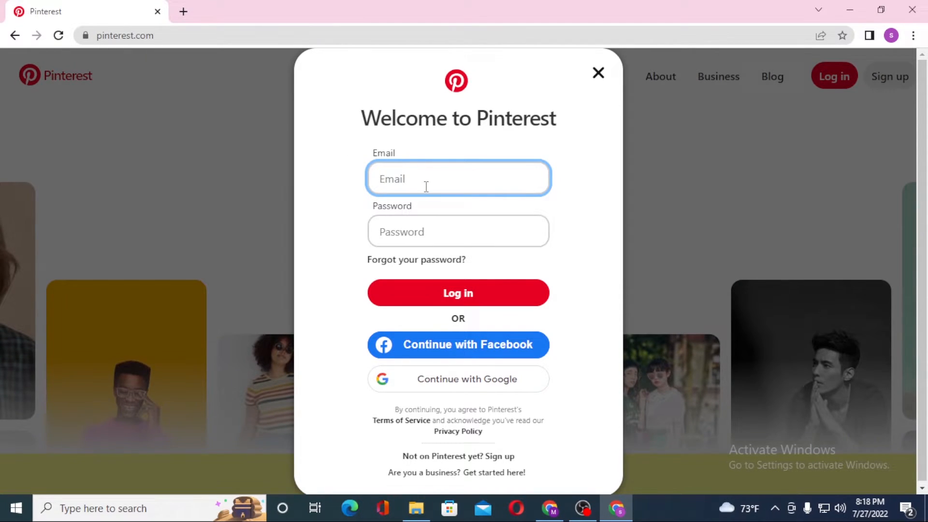
{"action": "left_click", "coordinate": [457, 231]}
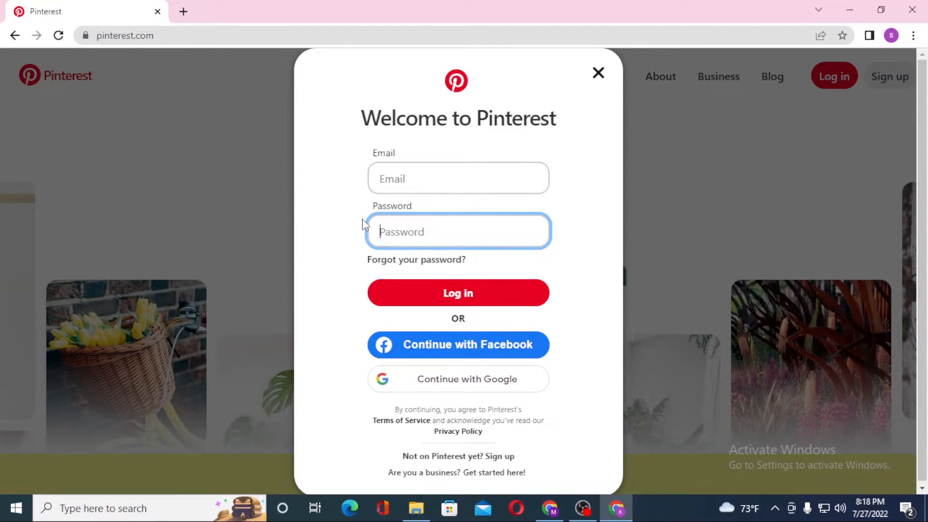
{"action": "mouse_move", "coordinate": [419, 306]}
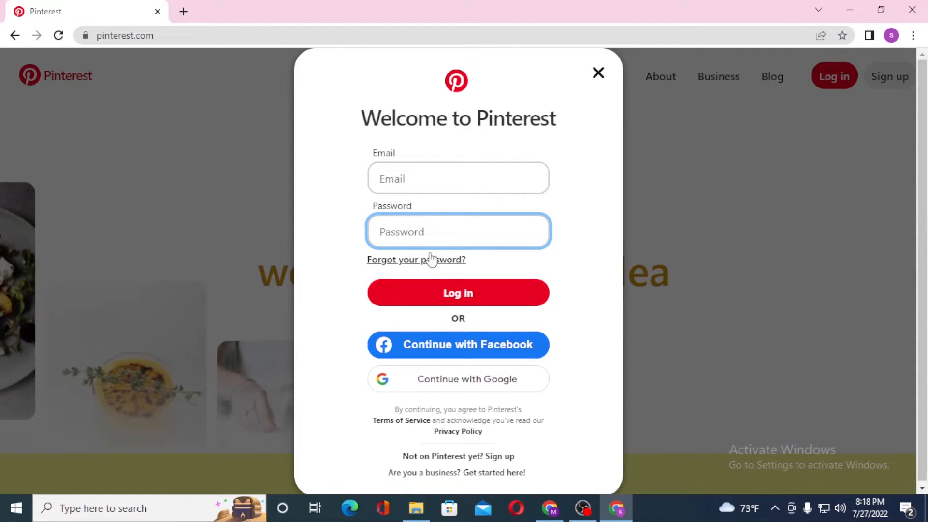
{"action": "mouse_move", "coordinate": [416, 260]}
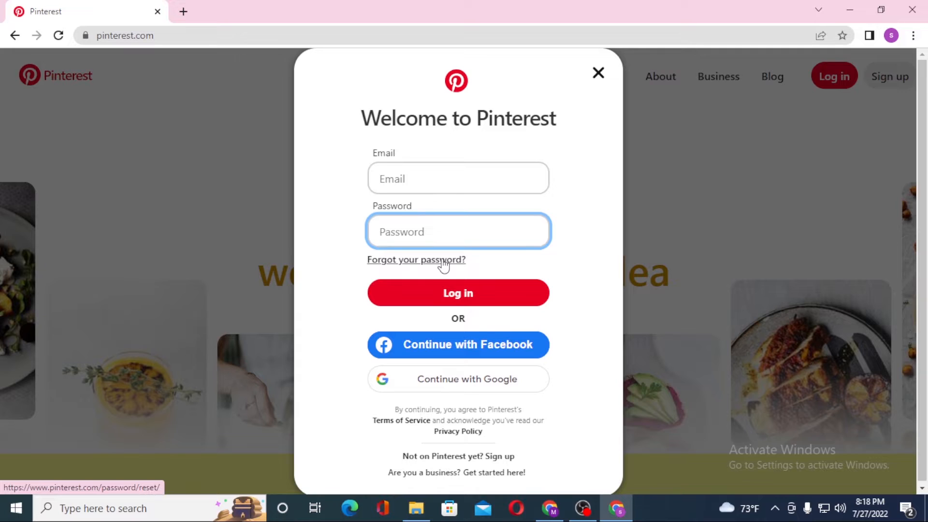
{"action": "mouse_move", "coordinate": [379, 254]}
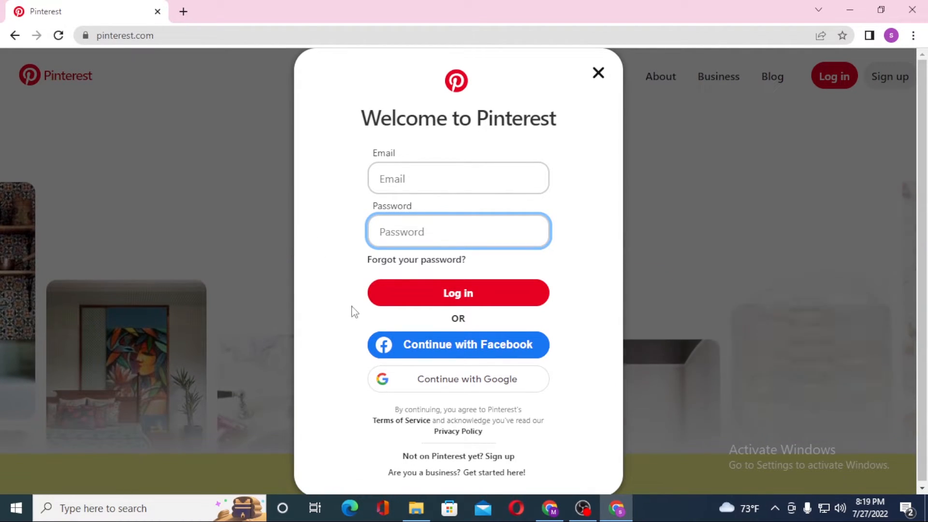
{"action": "left_click", "coordinate": [457, 344]}
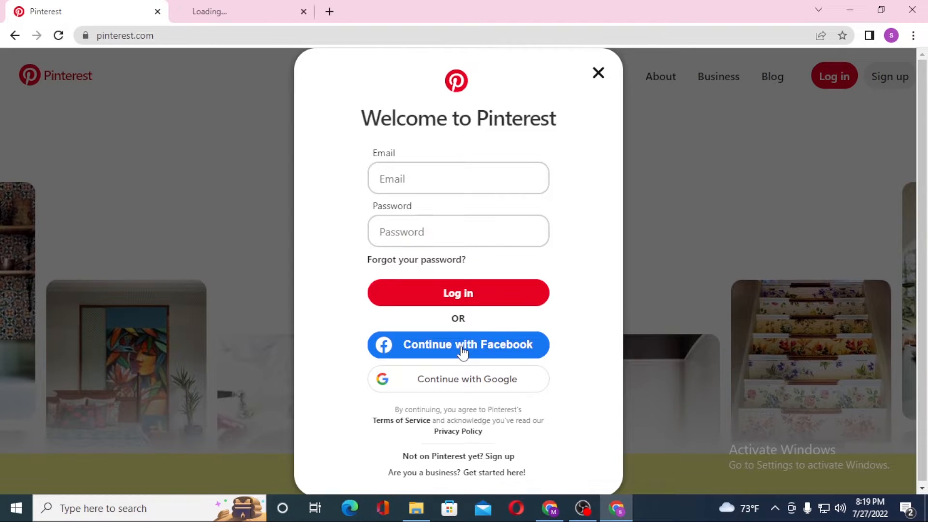
{"action": "left_click", "coordinate": [457, 379]}
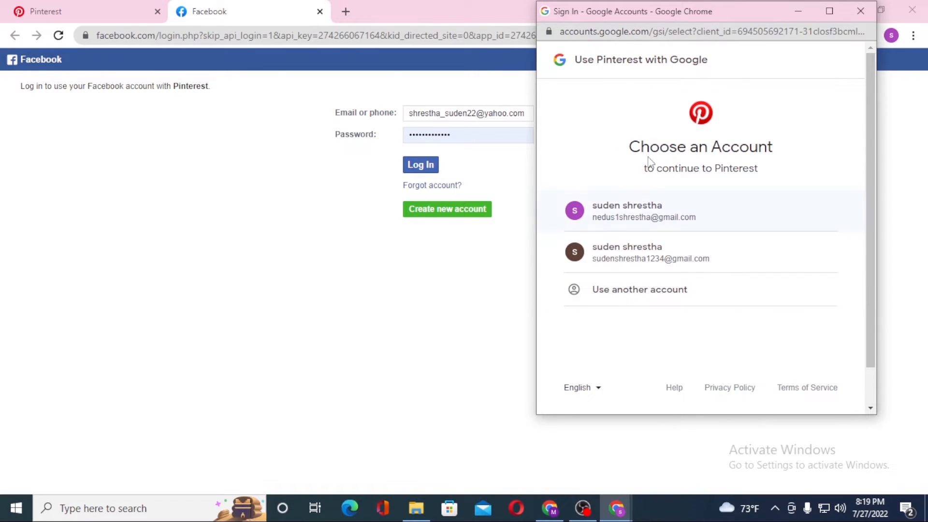
{"action": "mouse_move", "coordinate": [618, 176]}
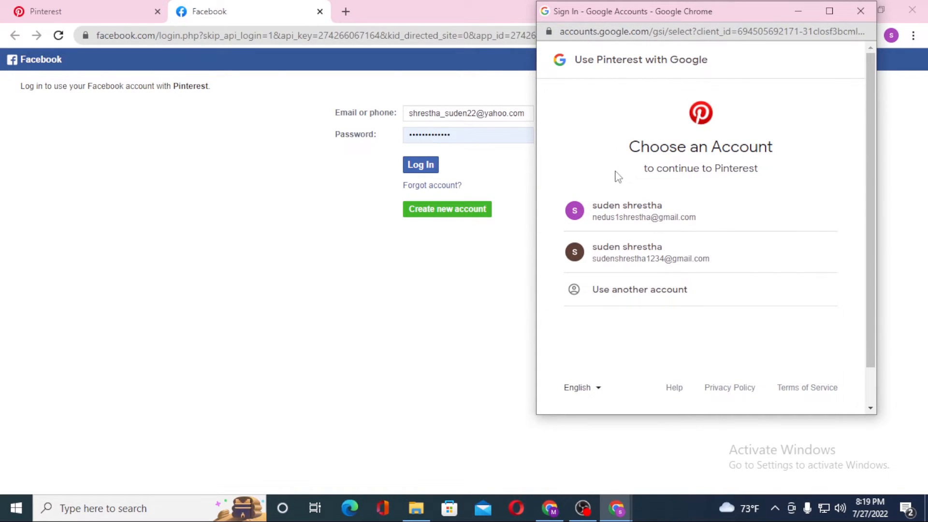
{"action": "mouse_move", "coordinate": [761, 155]}
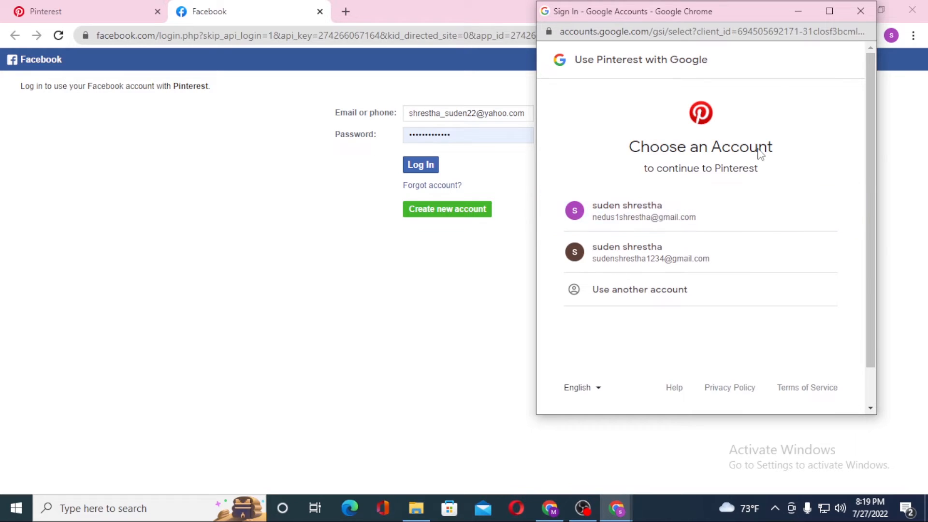
{"action": "left_click", "coordinate": [860, 11]}
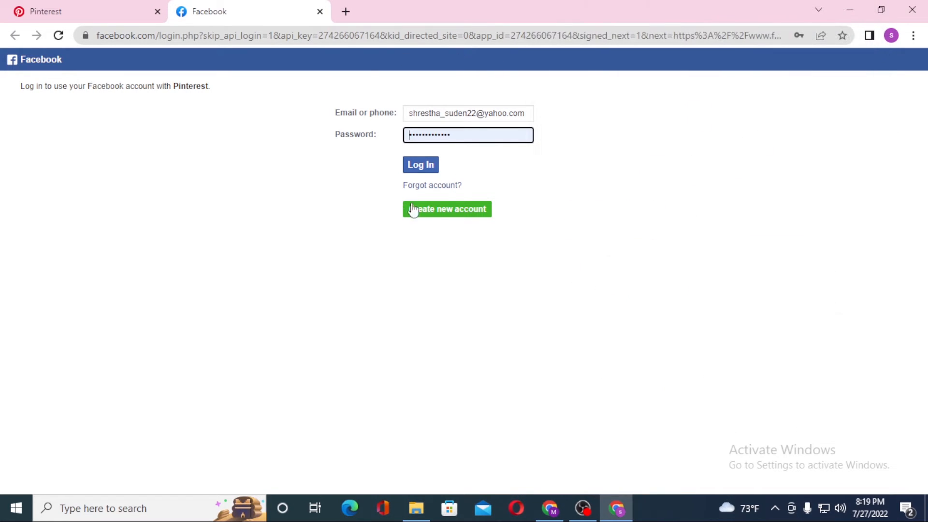
{"action": "mouse_move", "coordinate": [478, 251]}
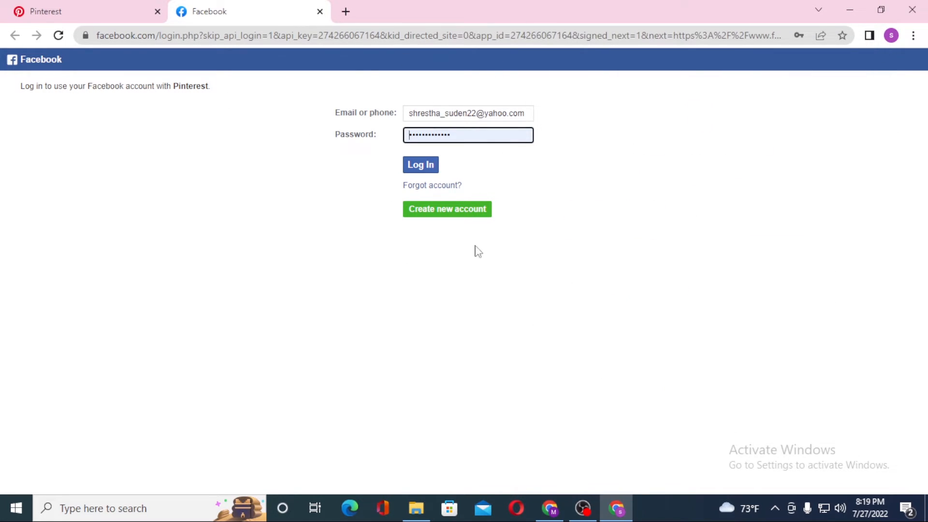
{"action": "mouse_move", "coordinate": [351, 377]}
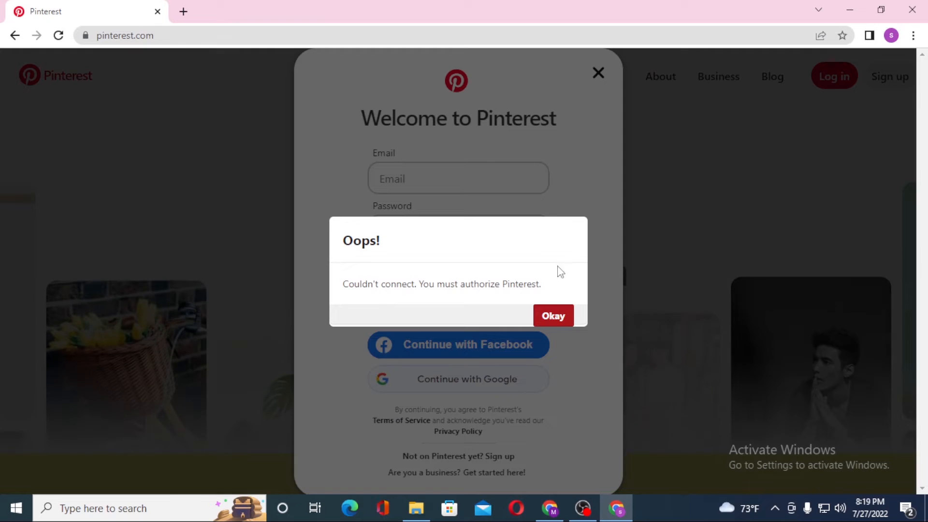
{"action": "left_click", "coordinate": [552, 315]}
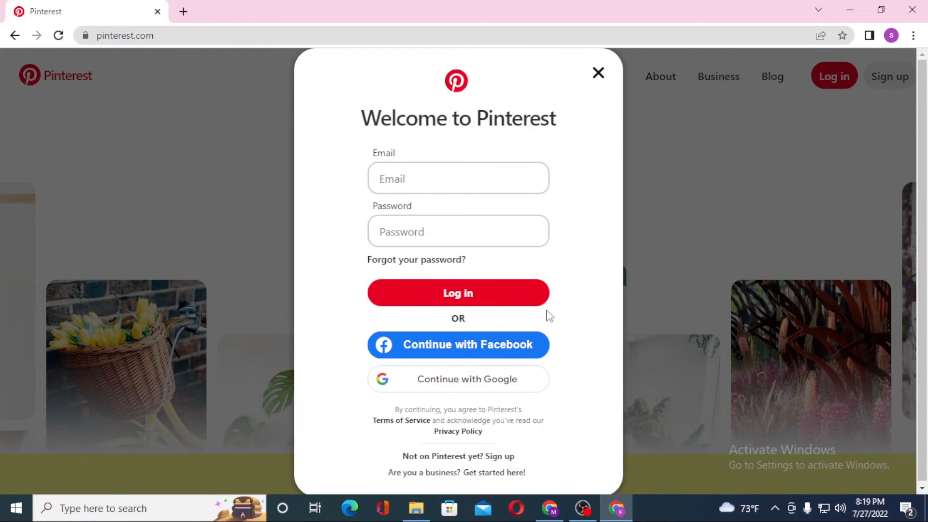